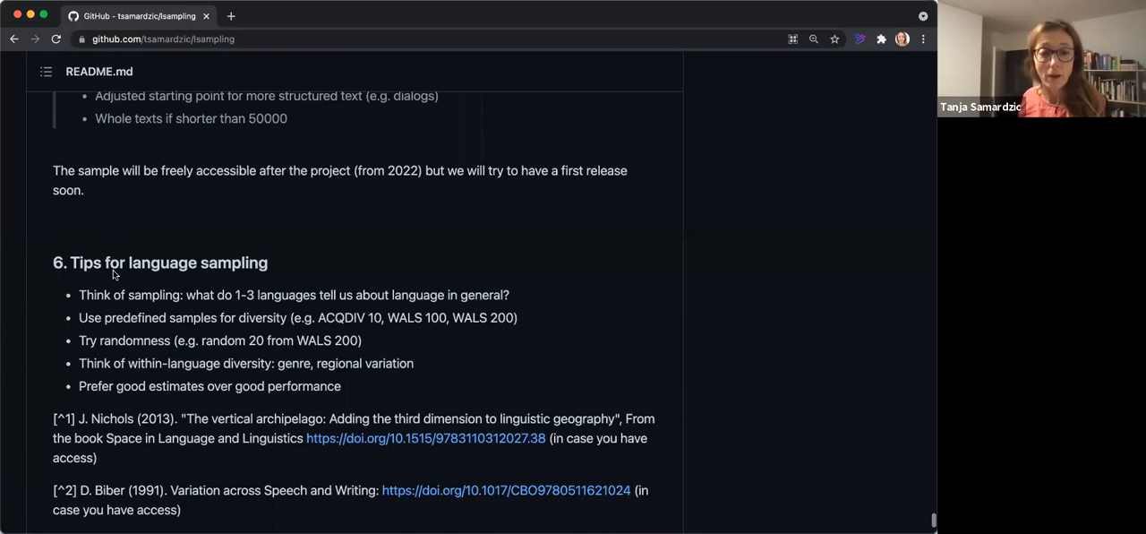
scroll(down, 3)
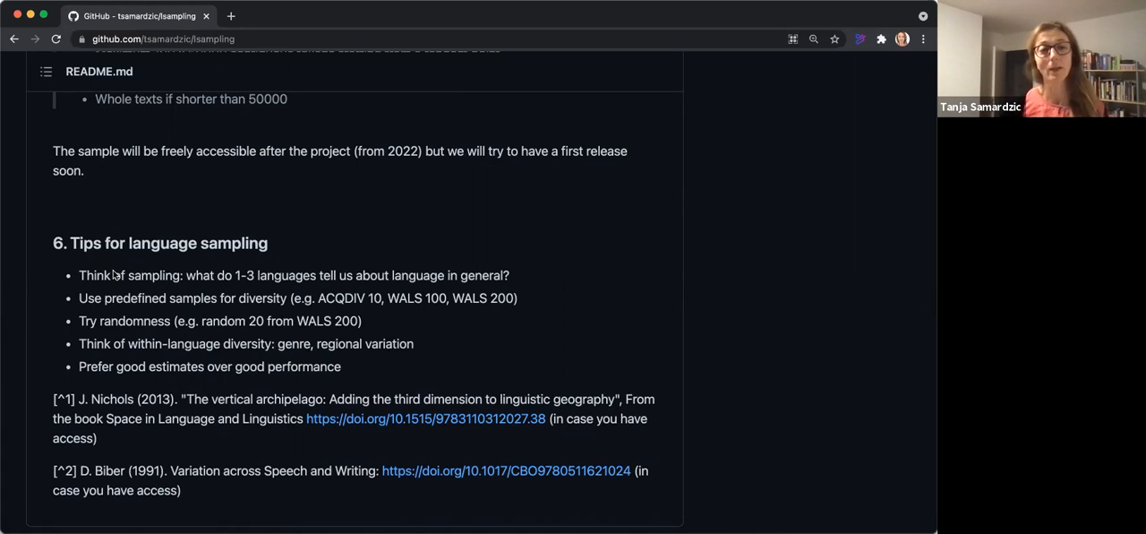
mouse_move(325, 217)
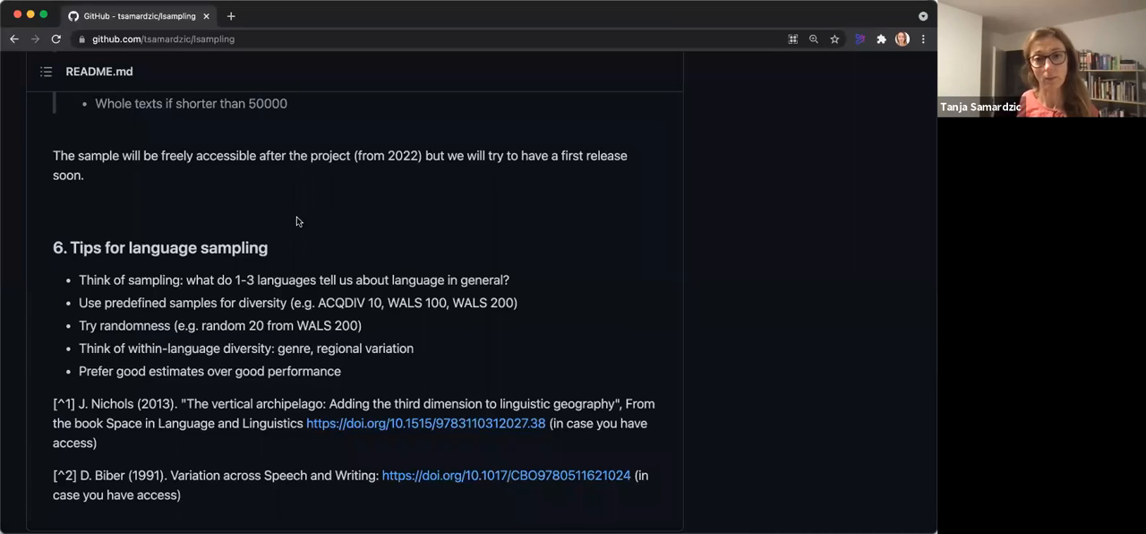
scroll(down, 3)
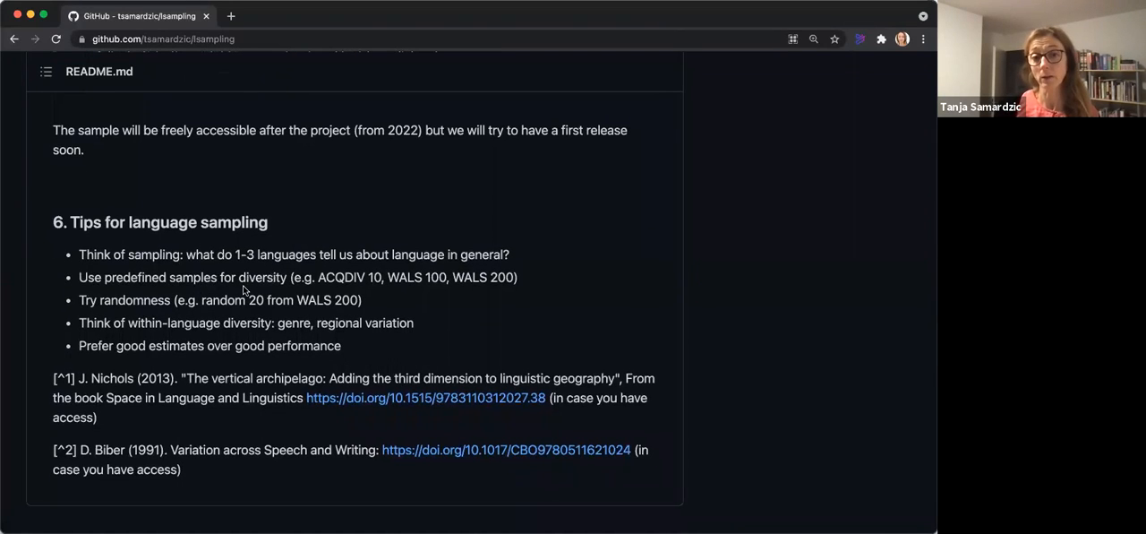
mouse_move(389, 292)
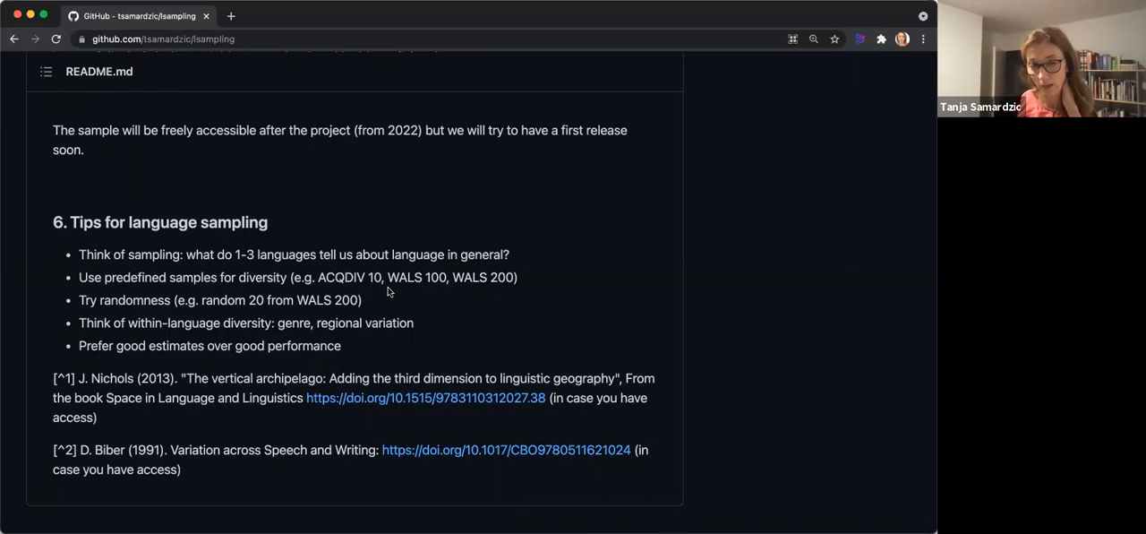
mouse_move(348, 276)
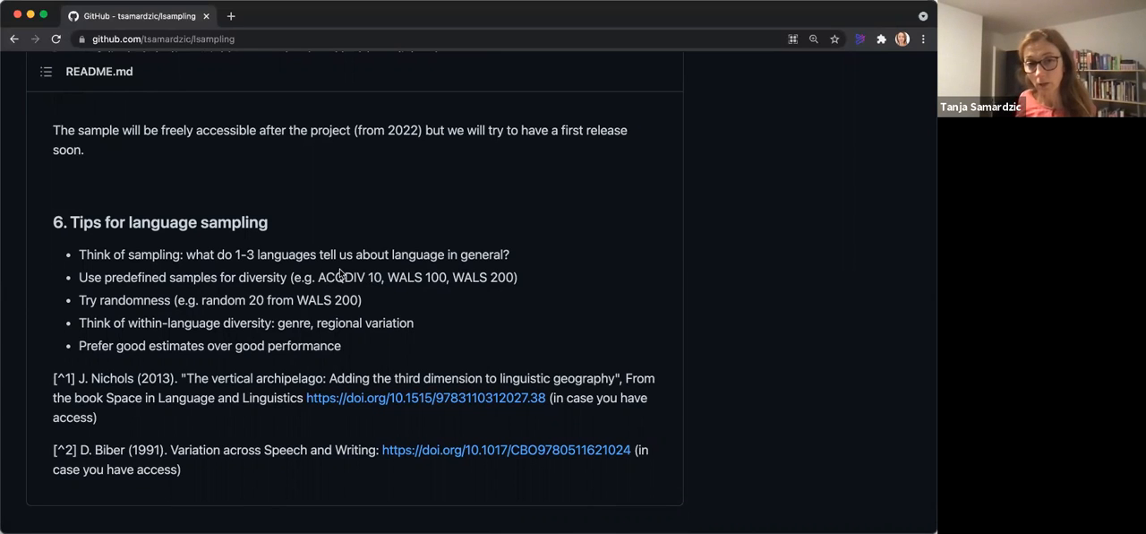
mouse_move(336, 285)
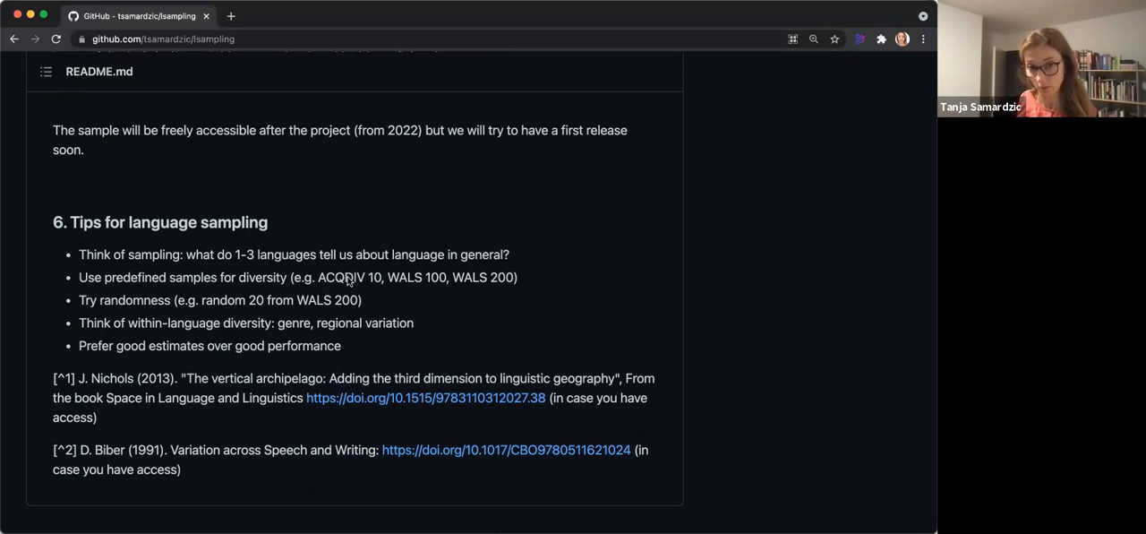
mouse_move(435, 276)
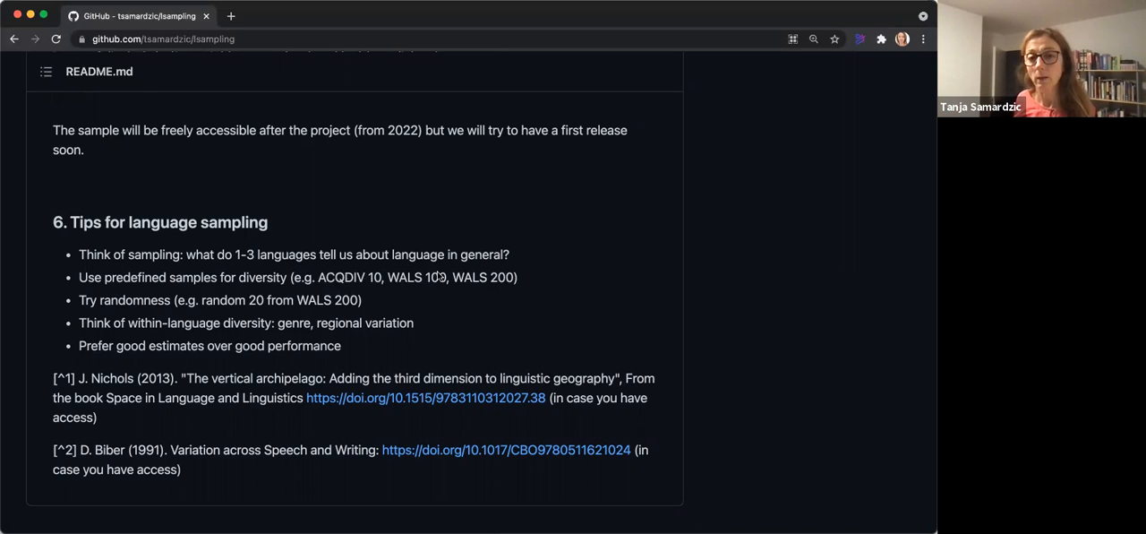
mouse_move(482, 289)
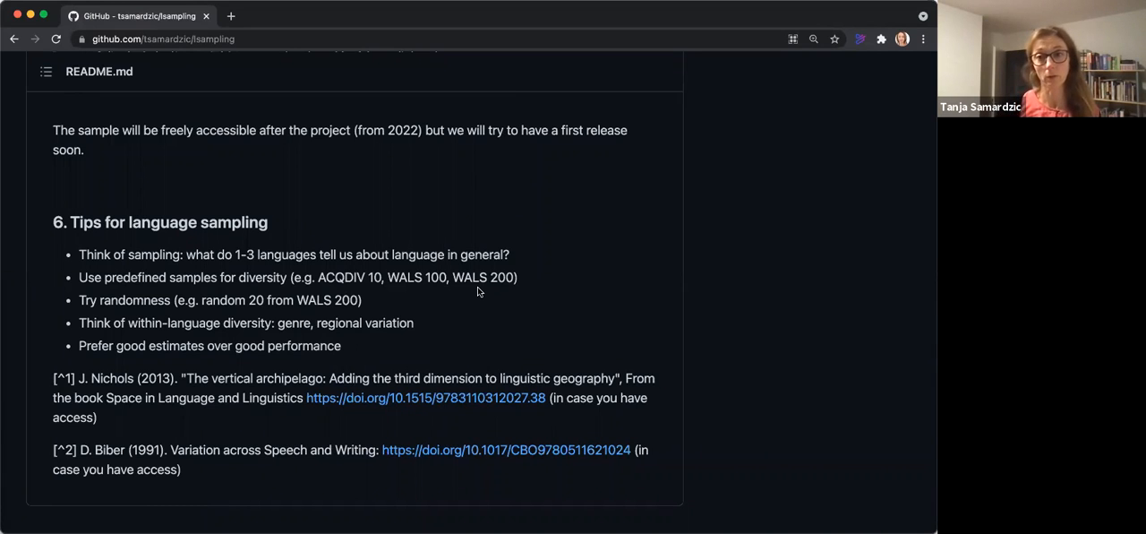
mouse_move(434, 297)
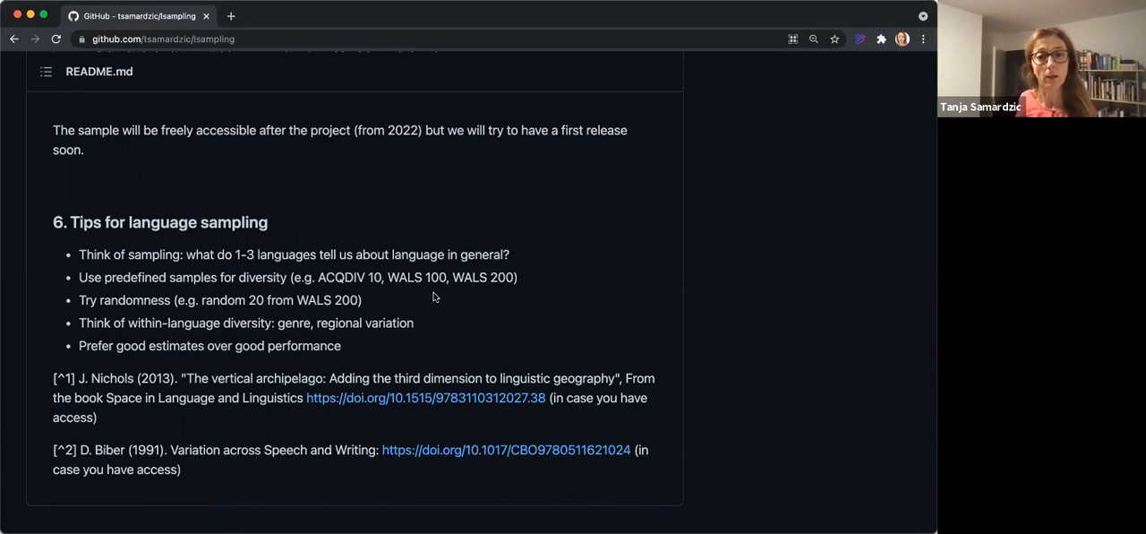
scroll(down, 3)
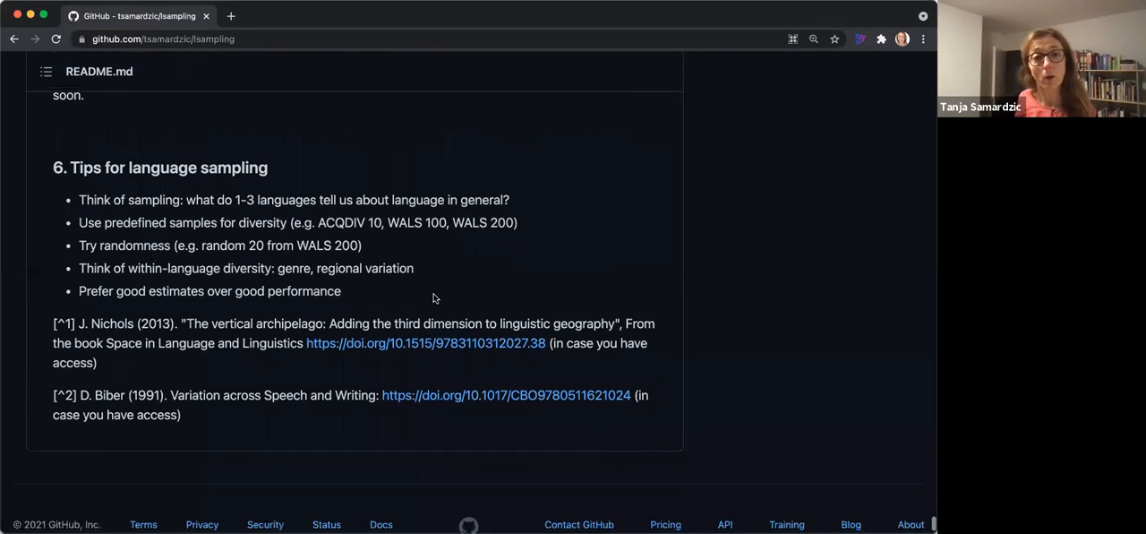
scroll(up, 3)
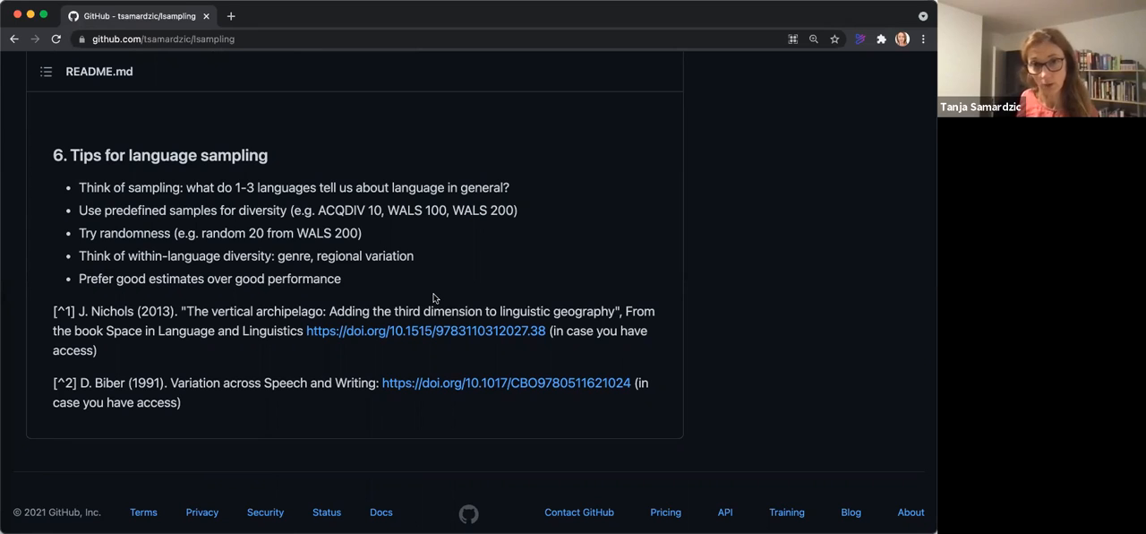
mouse_move(224, 230)
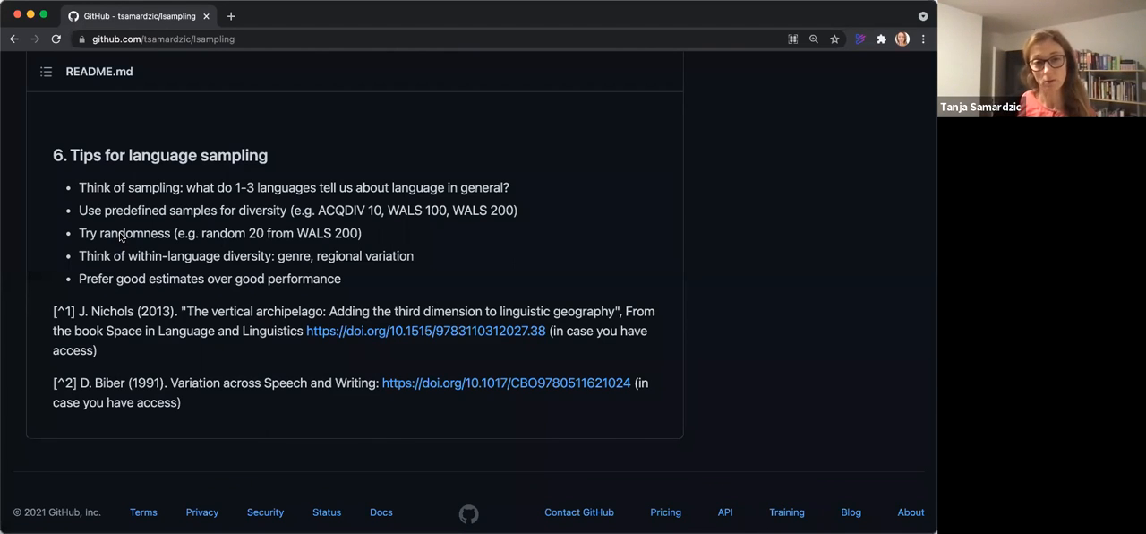
mouse_move(252, 249)
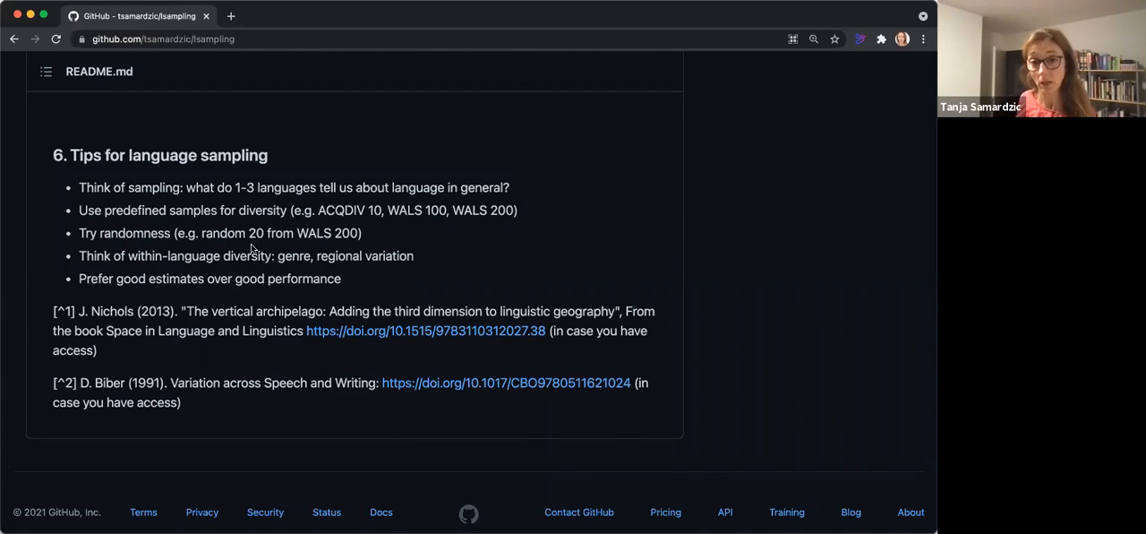
mouse_move(259, 242)
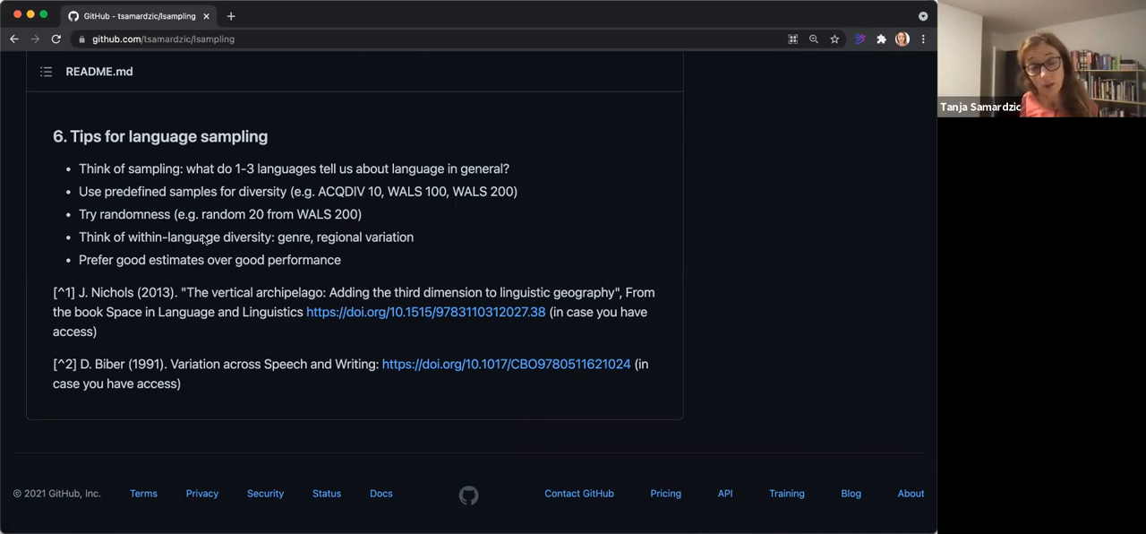
mouse_move(440, 234)
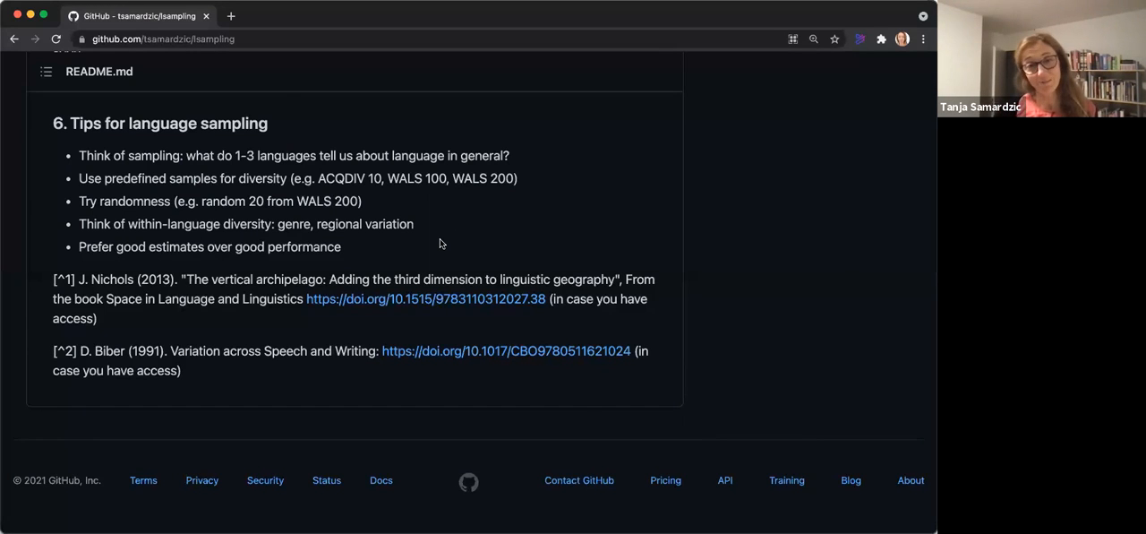
scroll(up, 3)
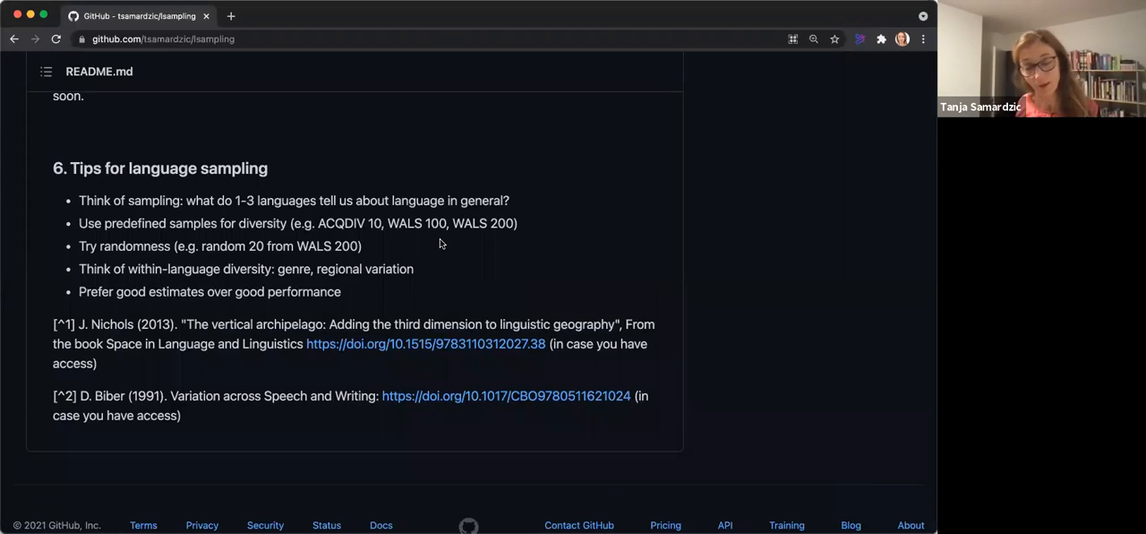
scroll(up, 3)
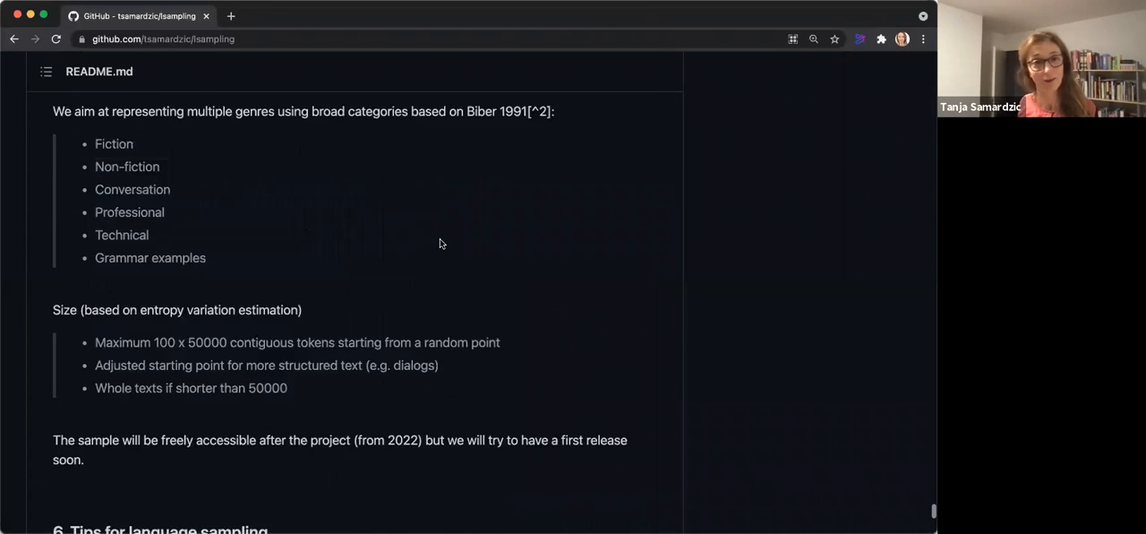
scroll(down, 3)
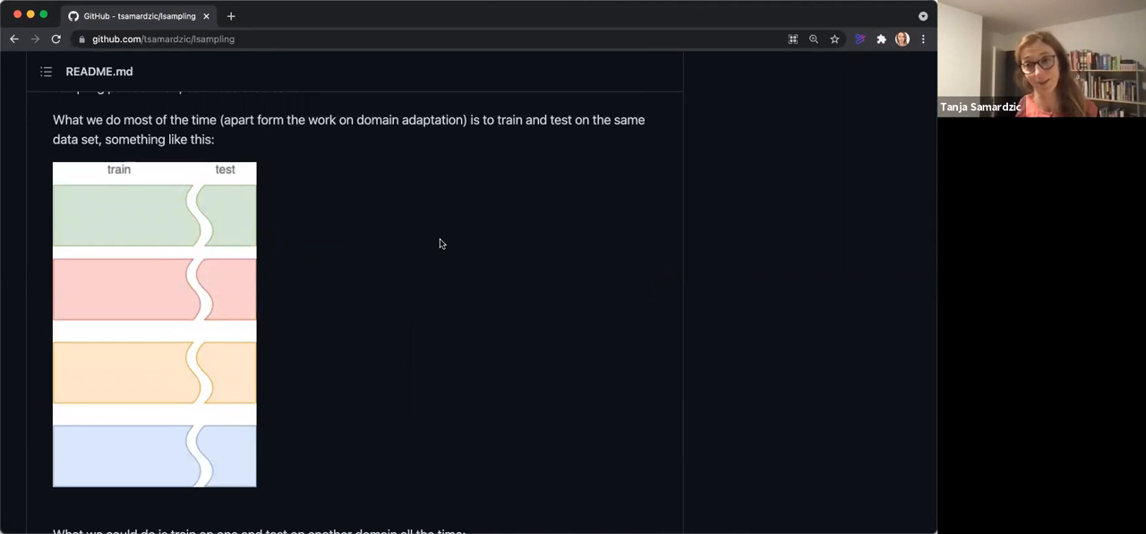
scroll(down, 3)
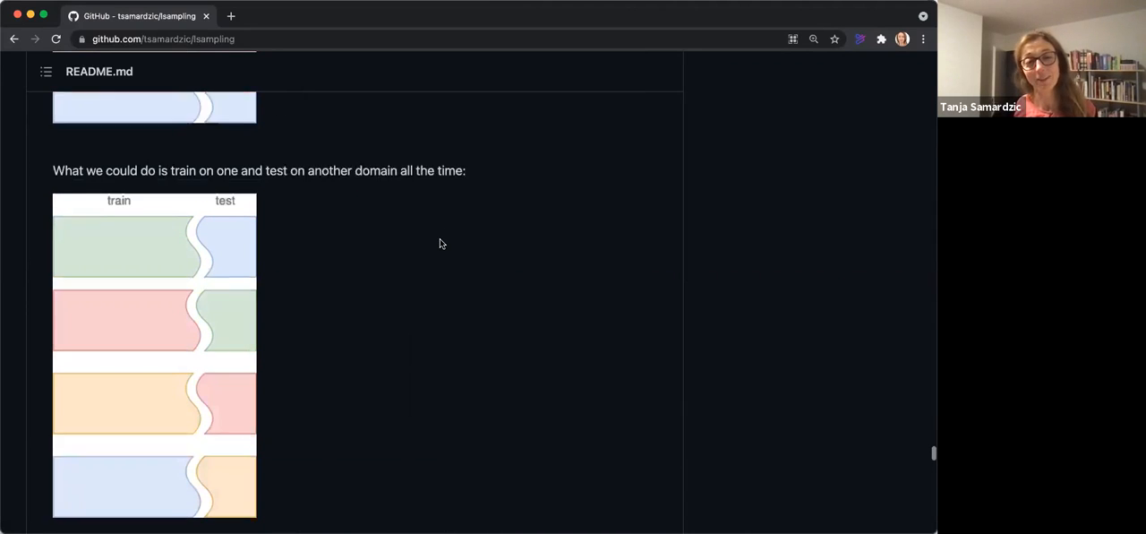
scroll(down, 3)
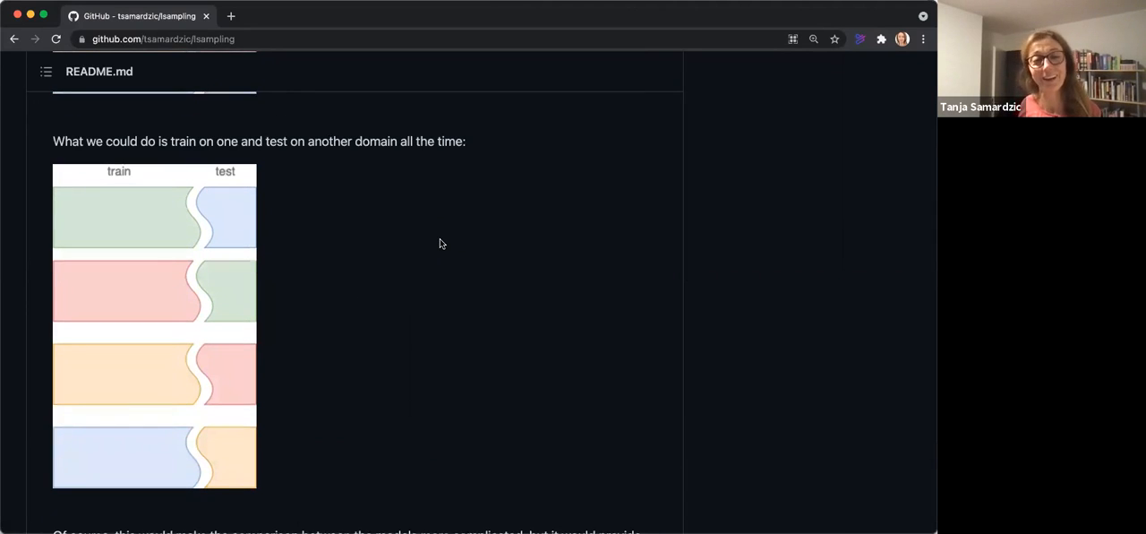
scroll(up, 3)
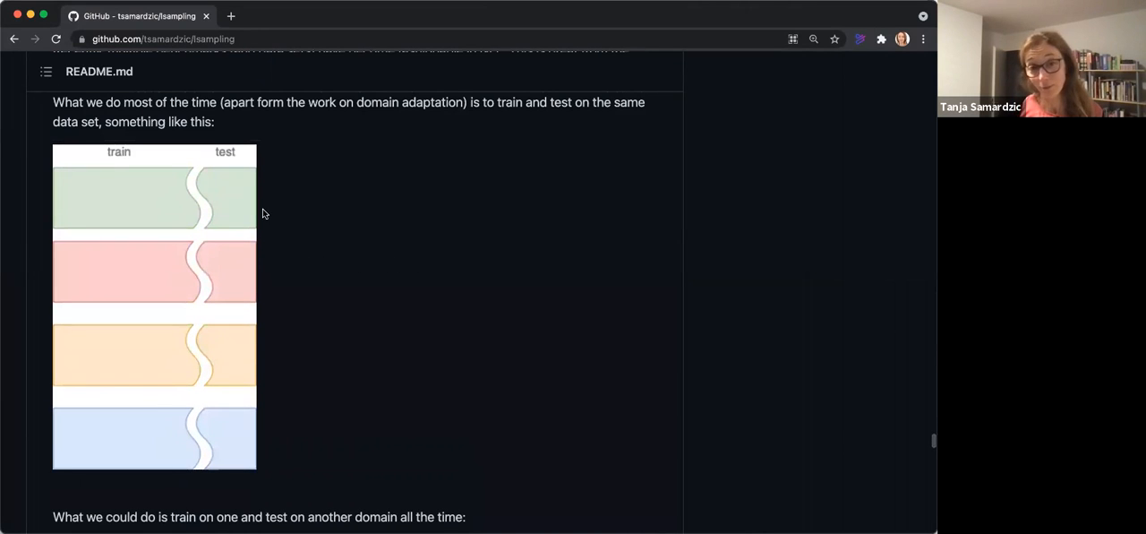
mouse_move(199, 392)
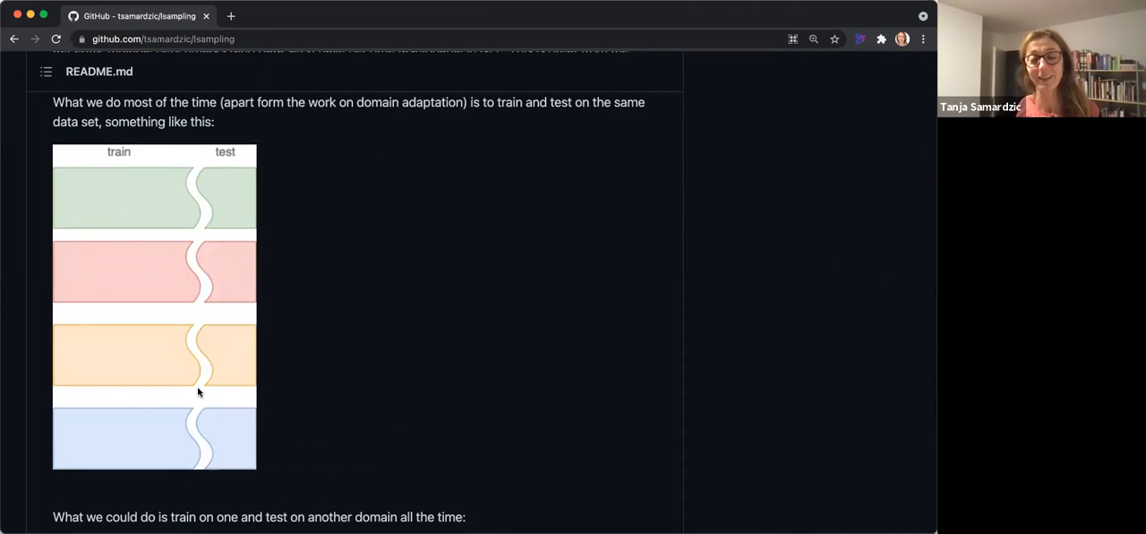
scroll(down, 3)
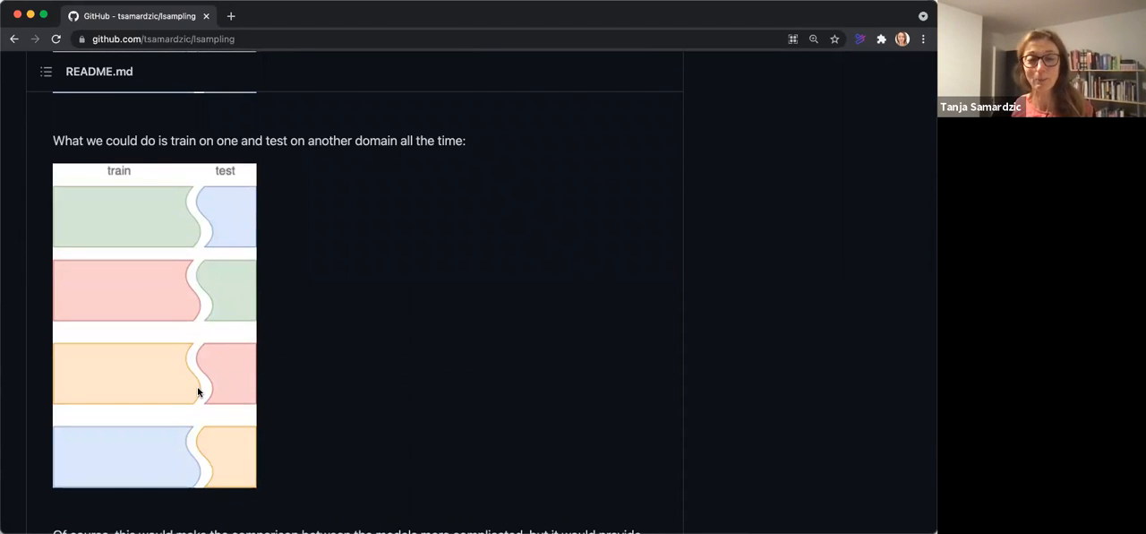
scroll(down, 3)
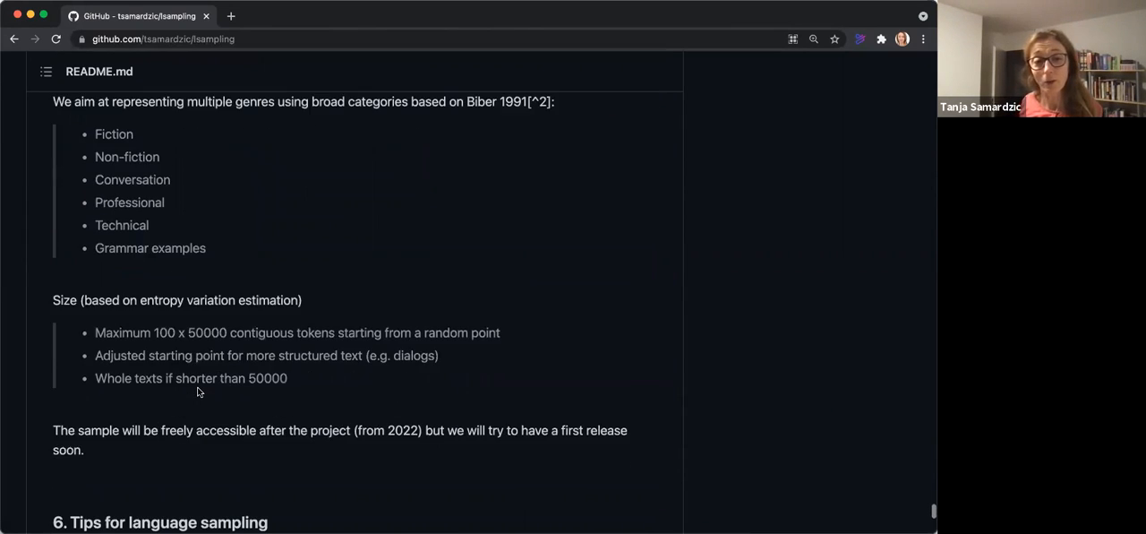
scroll(down, 3)
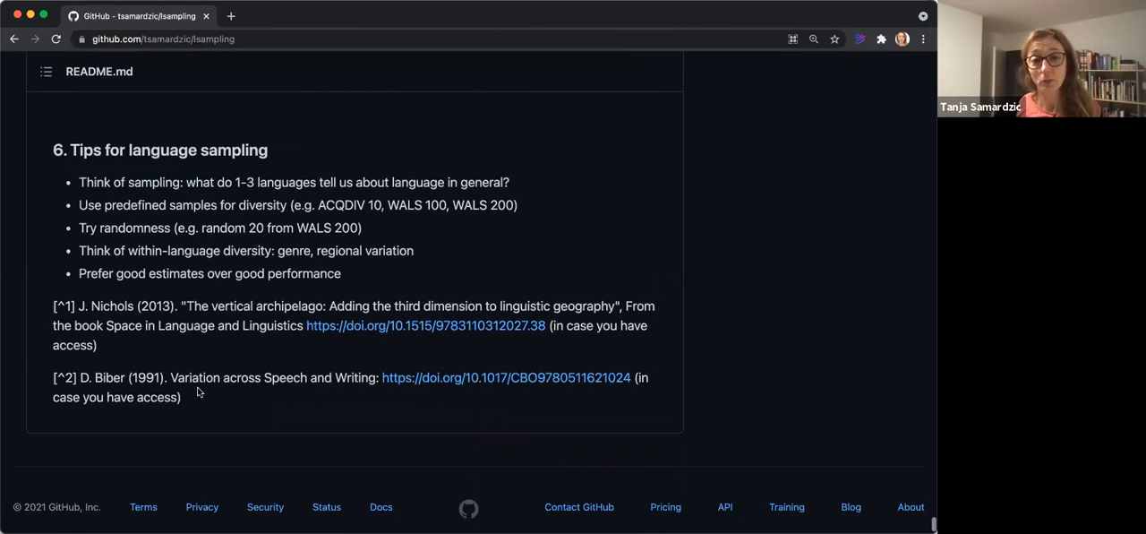
mouse_move(159, 368)
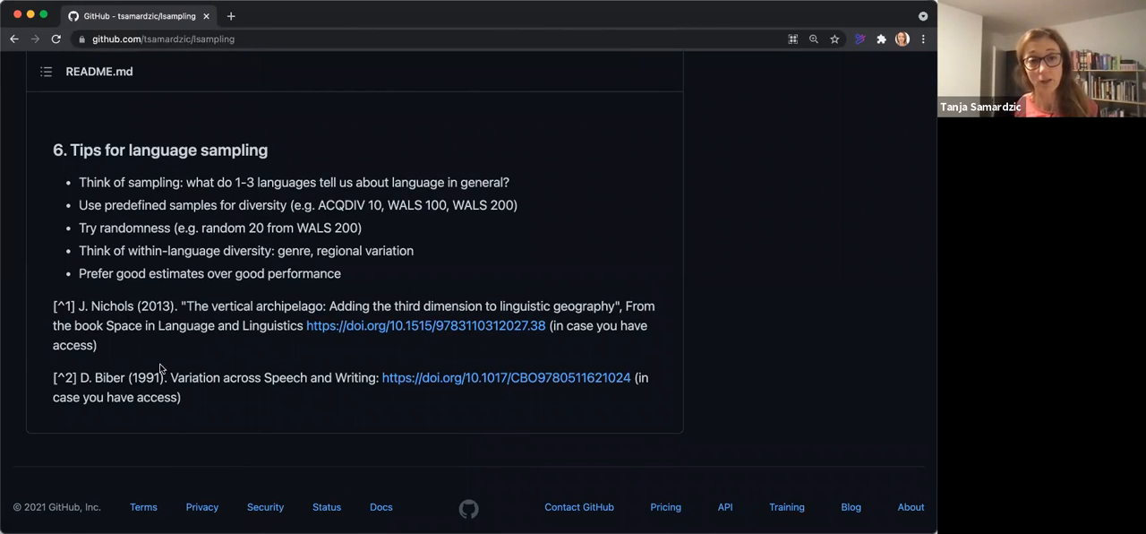
mouse_move(170, 321)
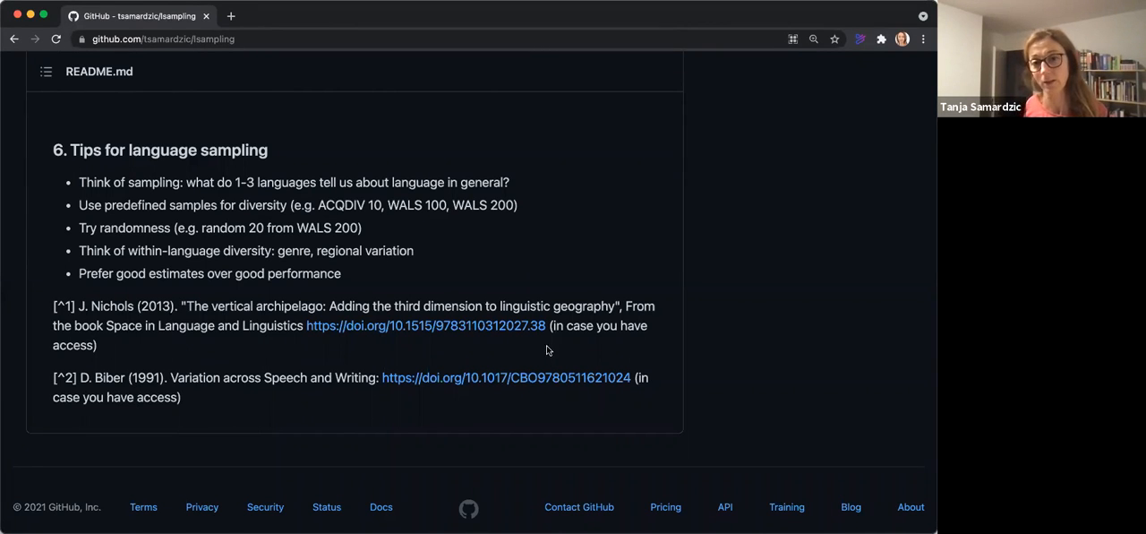
mouse_move(246, 355)
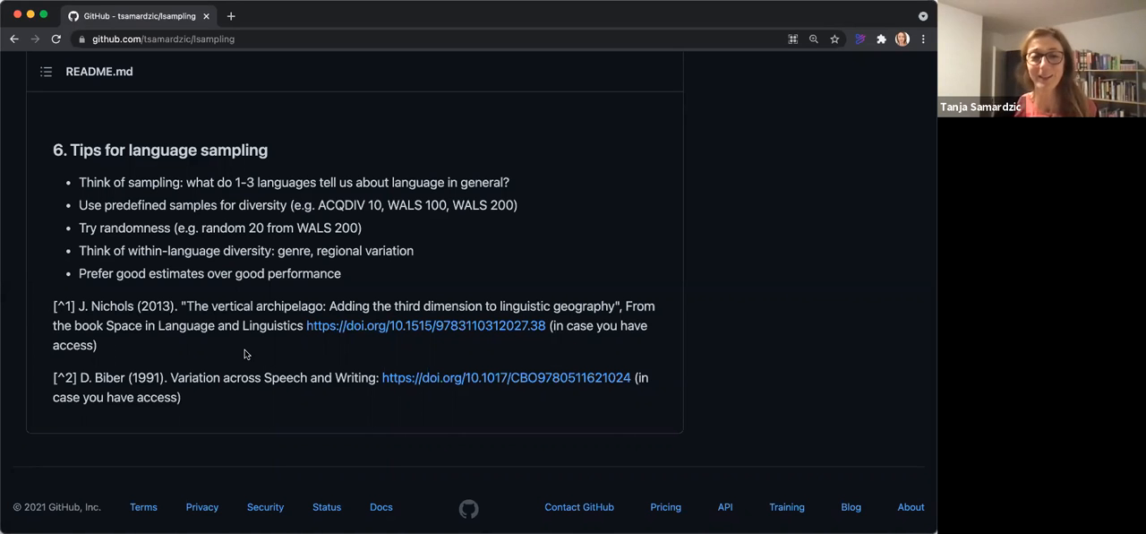
scroll(up, 3)
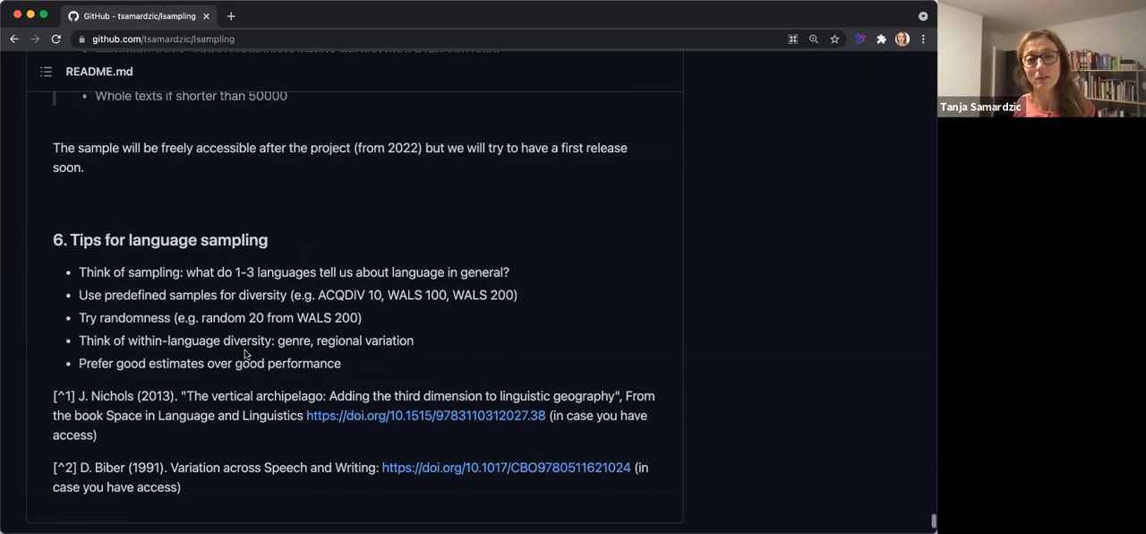
scroll(up, 3)
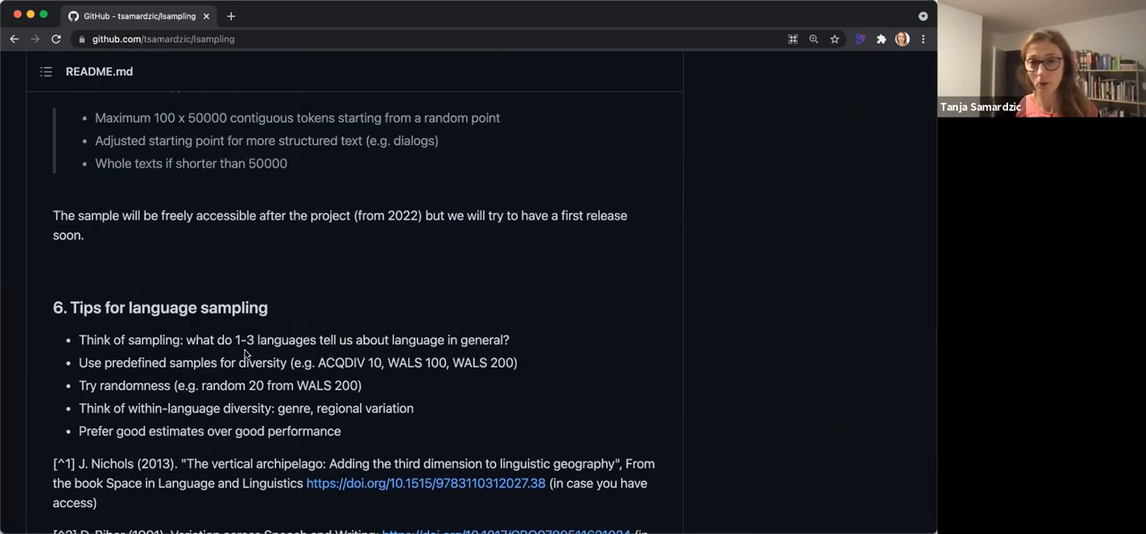